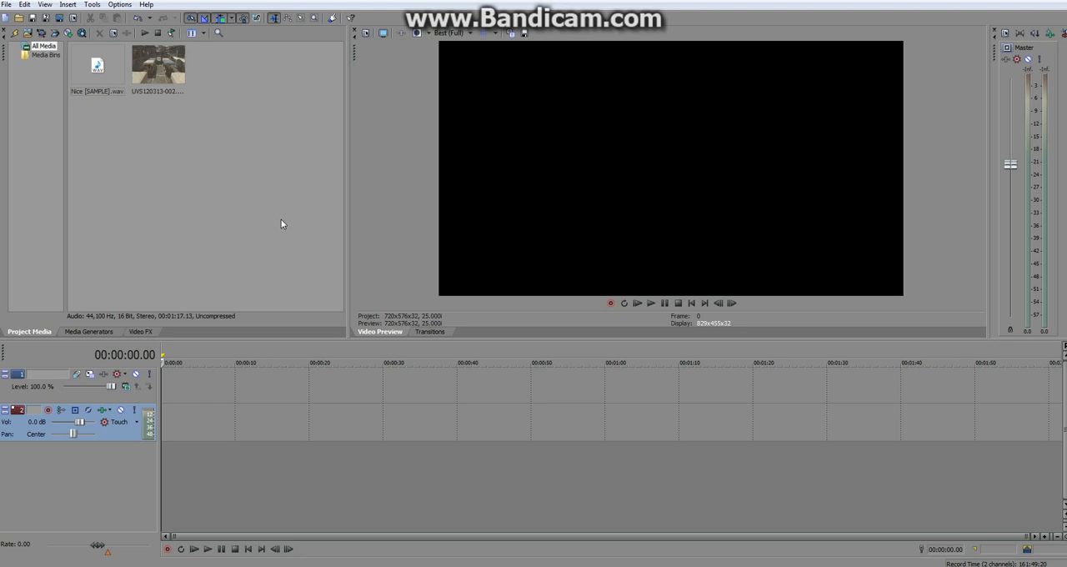
{"action": "mouse_move", "coordinate": [322, 98]}
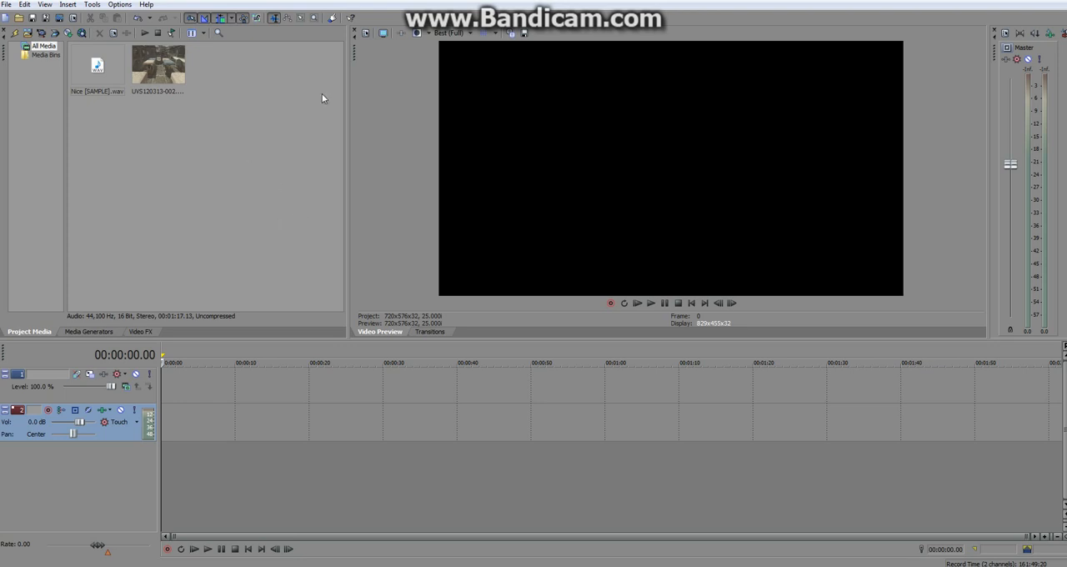
{"action": "mouse_move", "coordinate": [158, 67]}
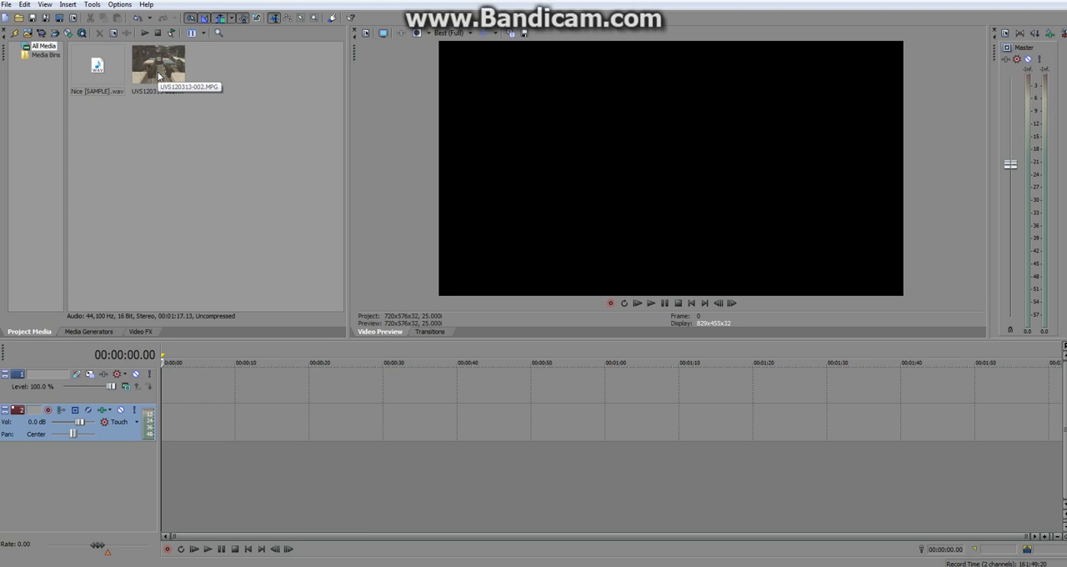
{"action": "mouse_move", "coordinate": [147, 102]}
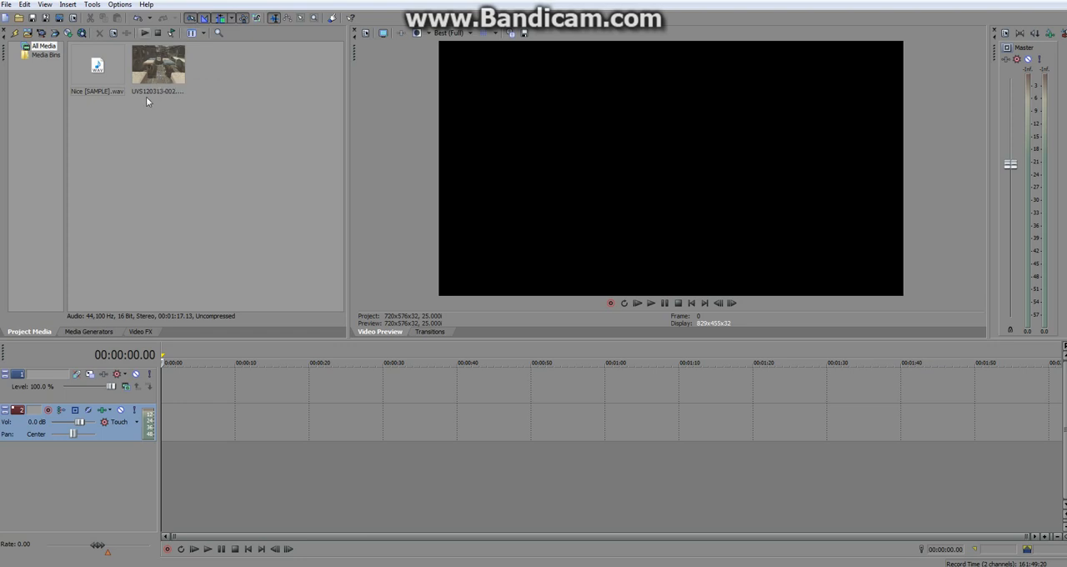
{"action": "mouse_move", "coordinate": [153, 67]}
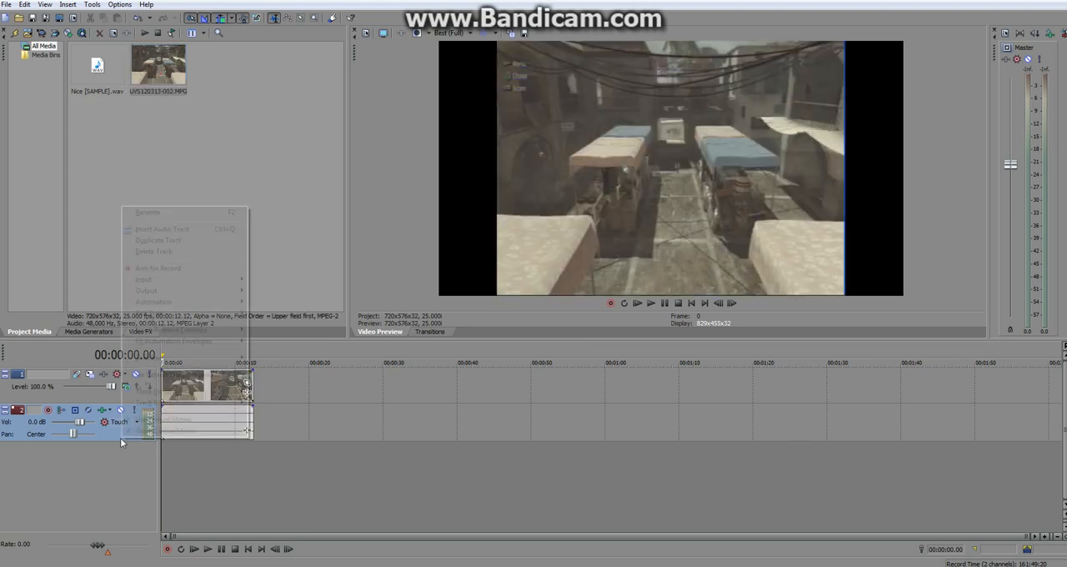
Step: Delete the gameplay clip's audio track and remove the split-off first piece of the clip
{"action": "left_click", "coordinate": [154, 251]}
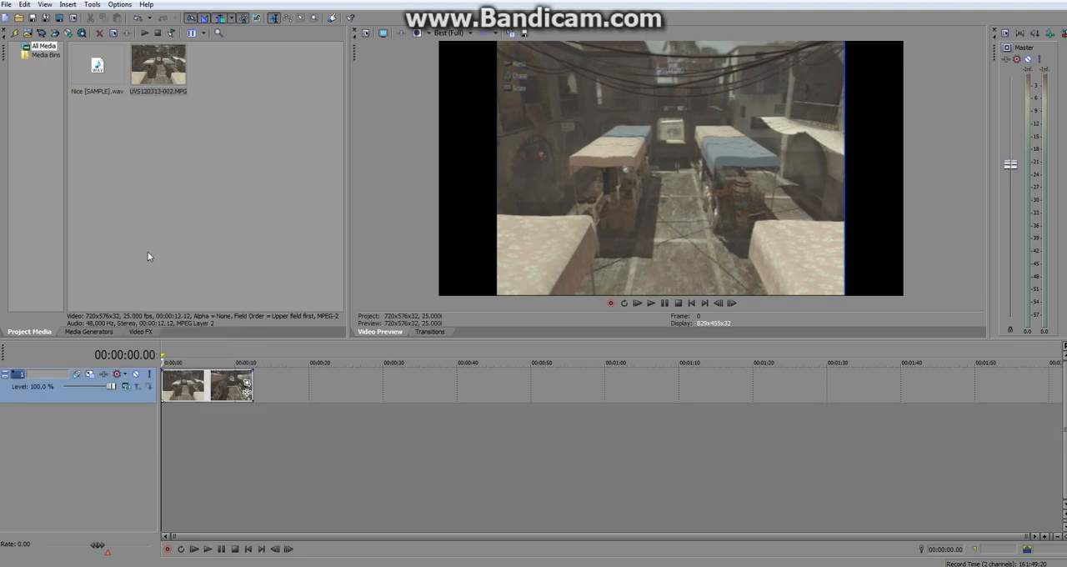
{"action": "mouse_move", "coordinate": [570, 313]}
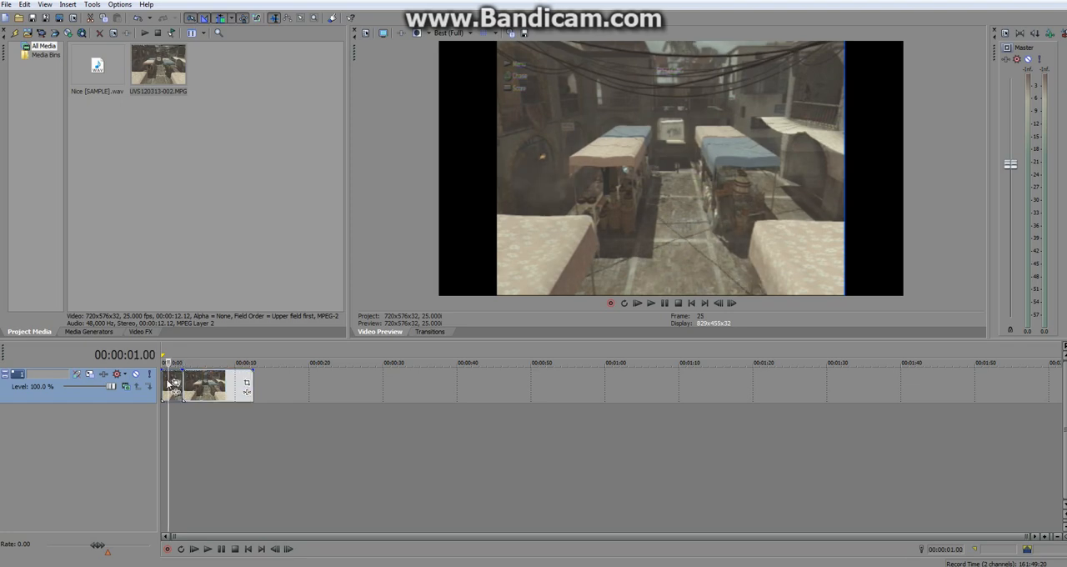
{"action": "right_click", "coordinate": [204, 385]}
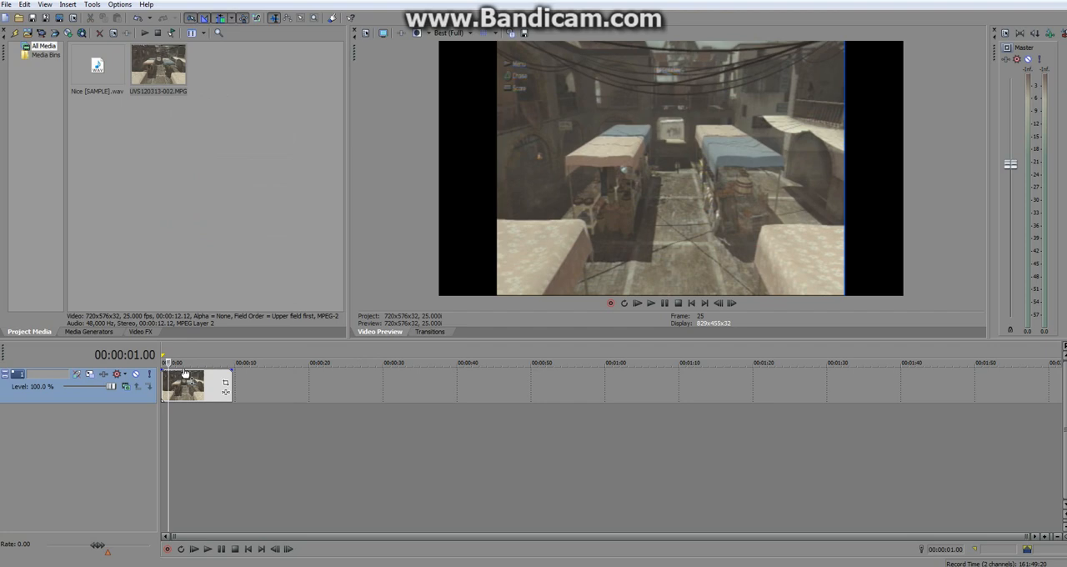
{"action": "left_click", "coordinate": [192, 385]}
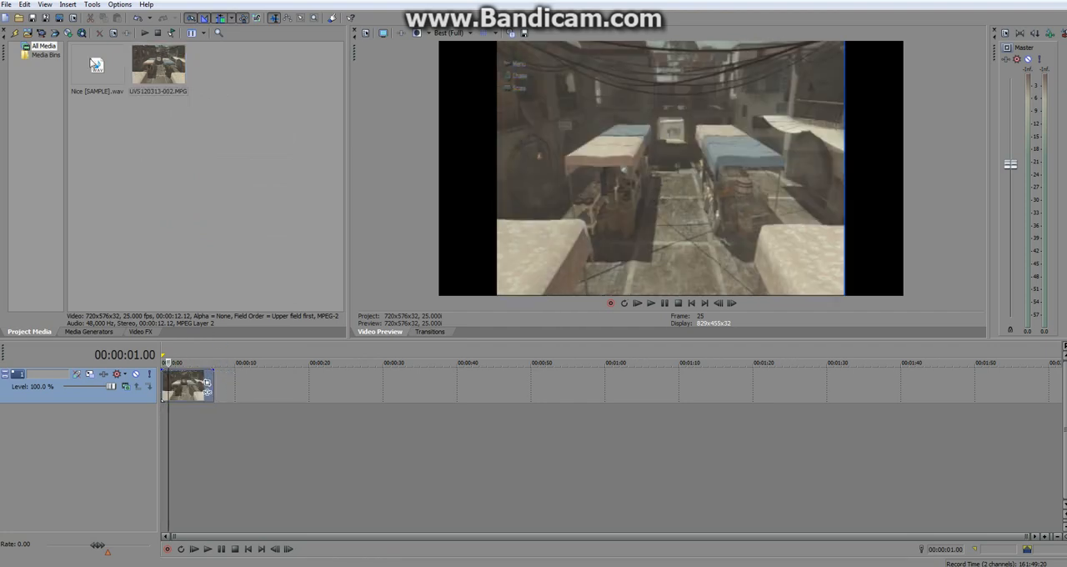
Step: Turn off Maintain aspect ratio in the gameplay clip's Properties and confirm
{"action": "right_click", "coordinate": [188, 383]}
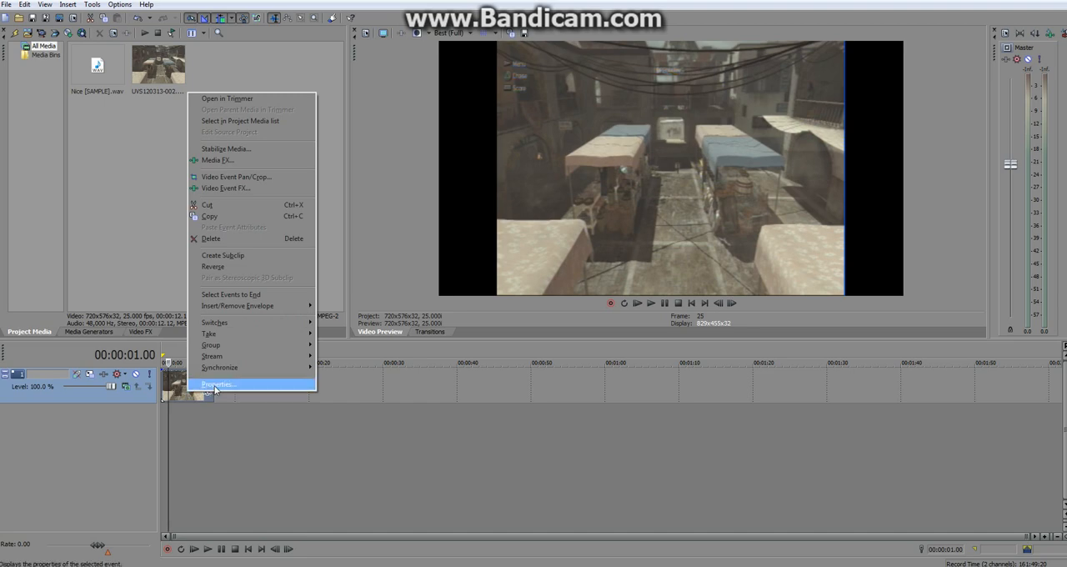
{"action": "left_click", "coordinate": [217, 384]}
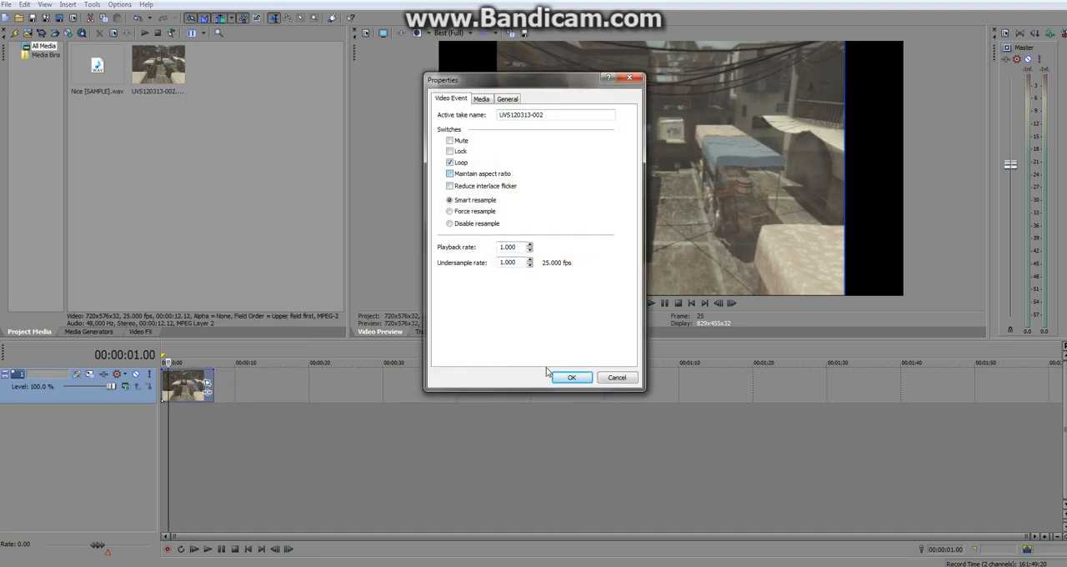
{"action": "left_click", "coordinate": [570, 377]}
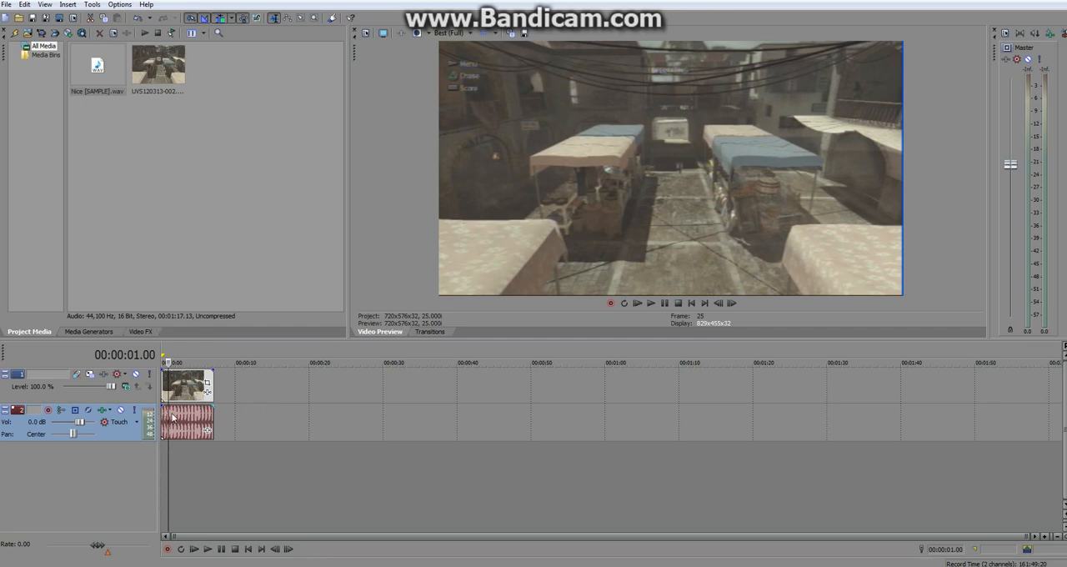
{"action": "mouse_move", "coordinate": [177, 415]}
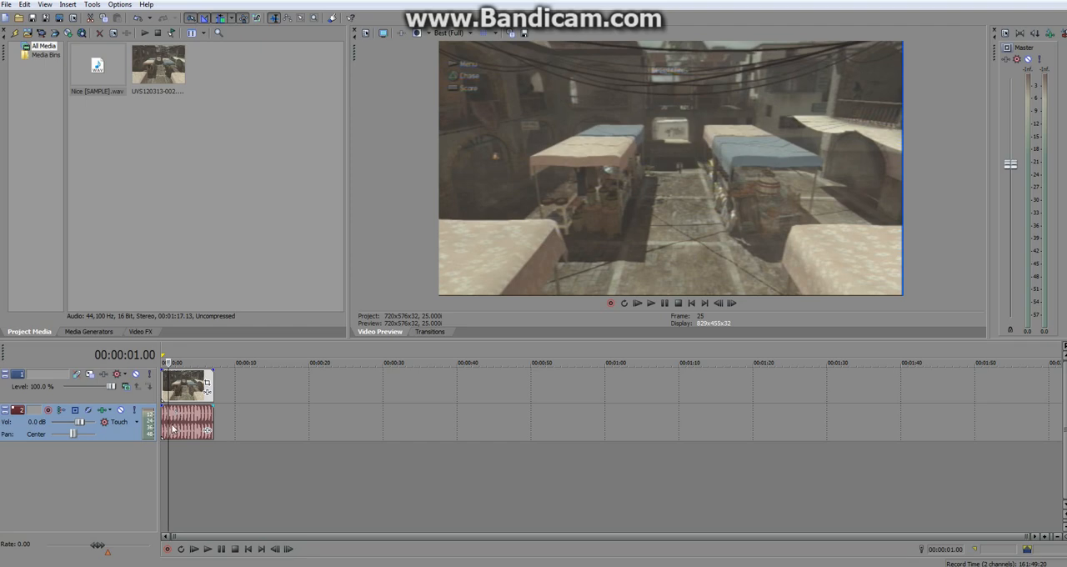
{"action": "mouse_move", "coordinate": [206, 450]}
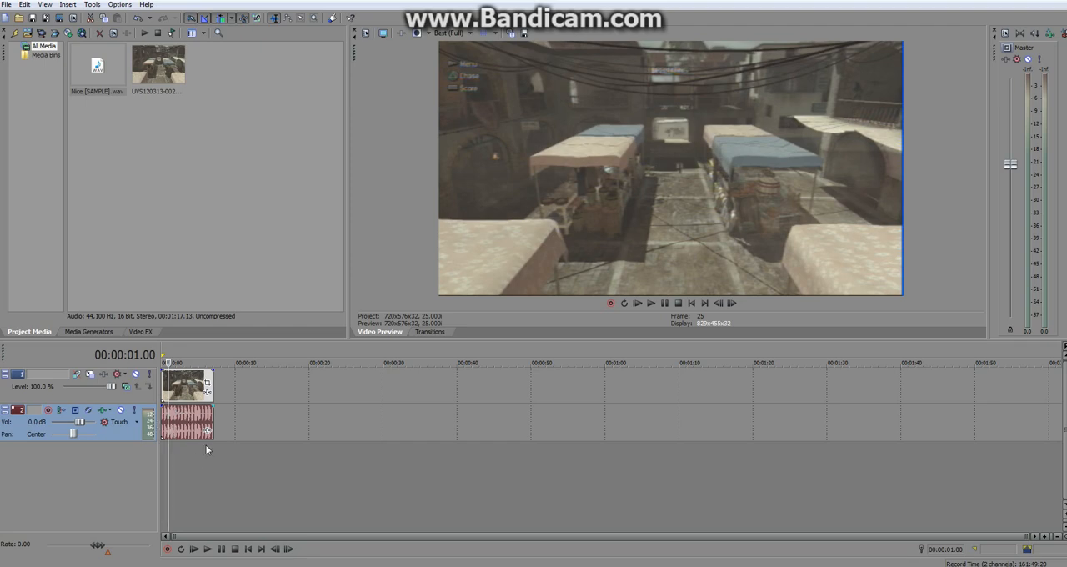
{"action": "mouse_move", "coordinate": [210, 385]}
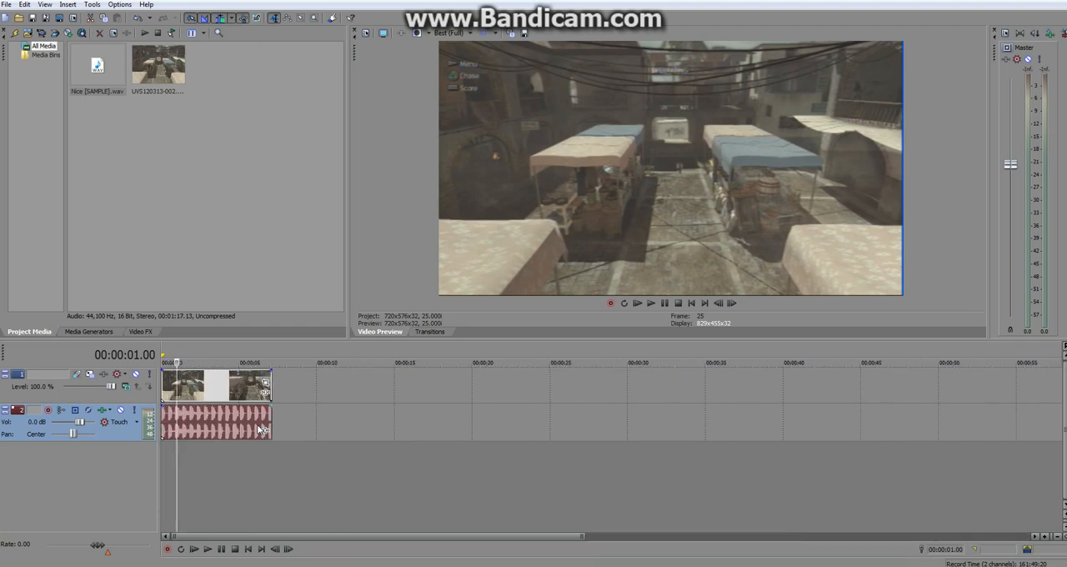
{"action": "mouse_move", "coordinate": [265, 386]}
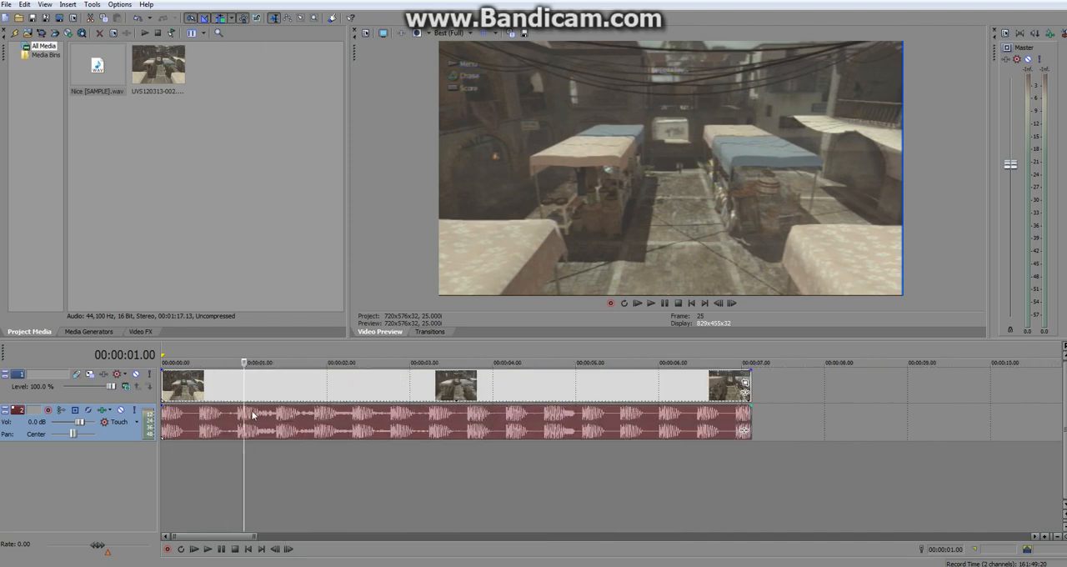
Step: Rewind to the start and lower the music track volume to -21.4 dB
{"action": "left_click", "coordinate": [691, 303]}
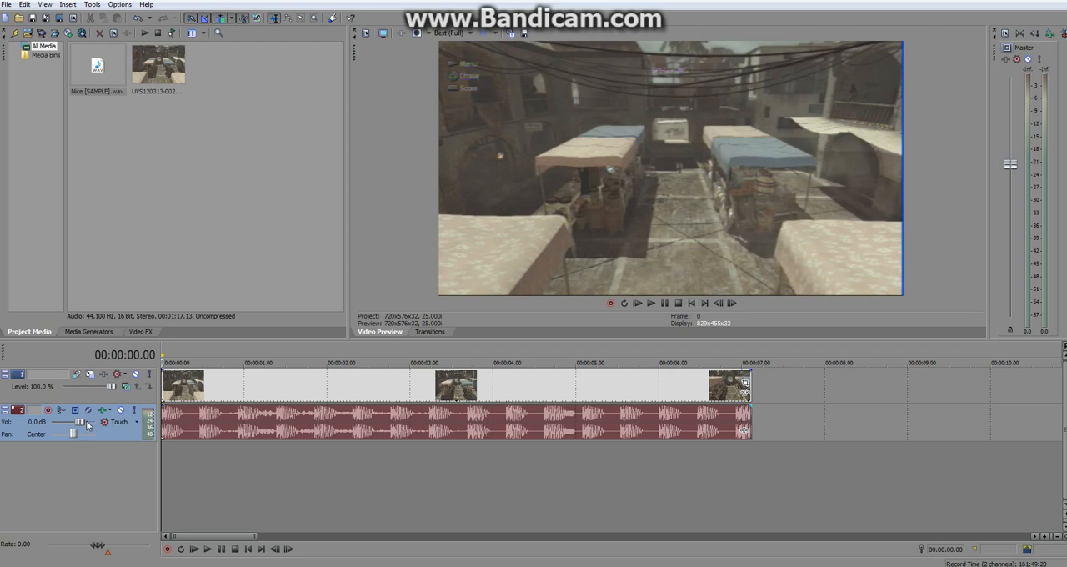
{"action": "mouse_move", "coordinate": [86, 423]}
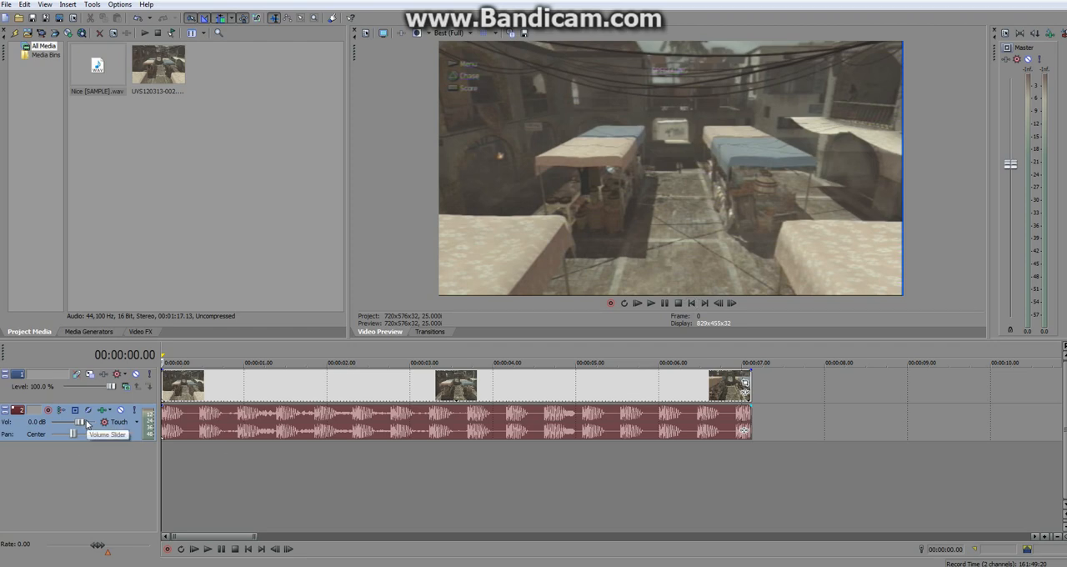
{"action": "left_click_drag", "start_coordinate": [88, 424], "coordinate": [65, 424]}
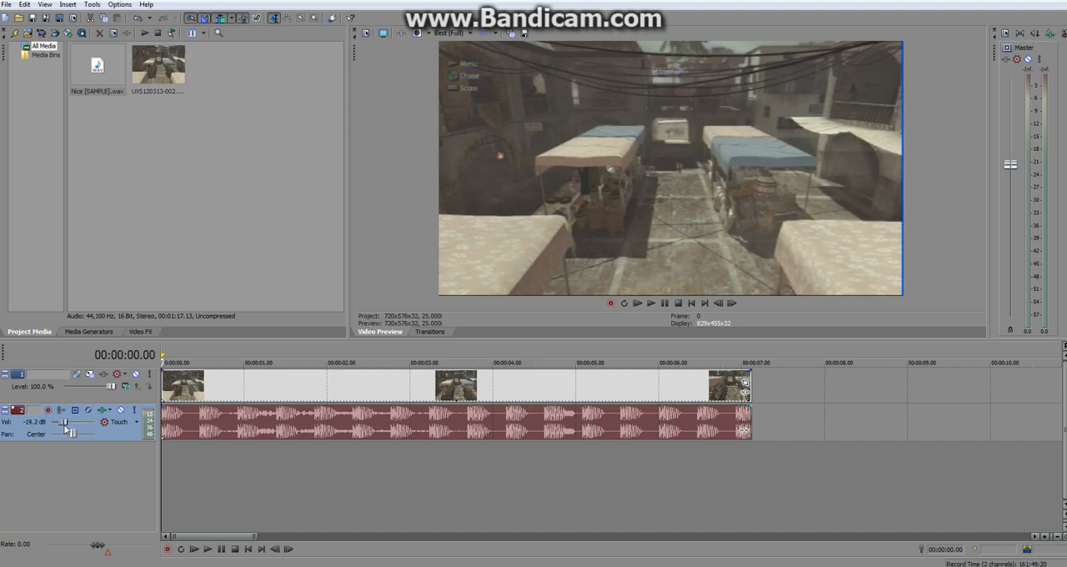
{"action": "left_click_drag", "start_coordinate": [65, 429], "coordinate": [73, 433]}
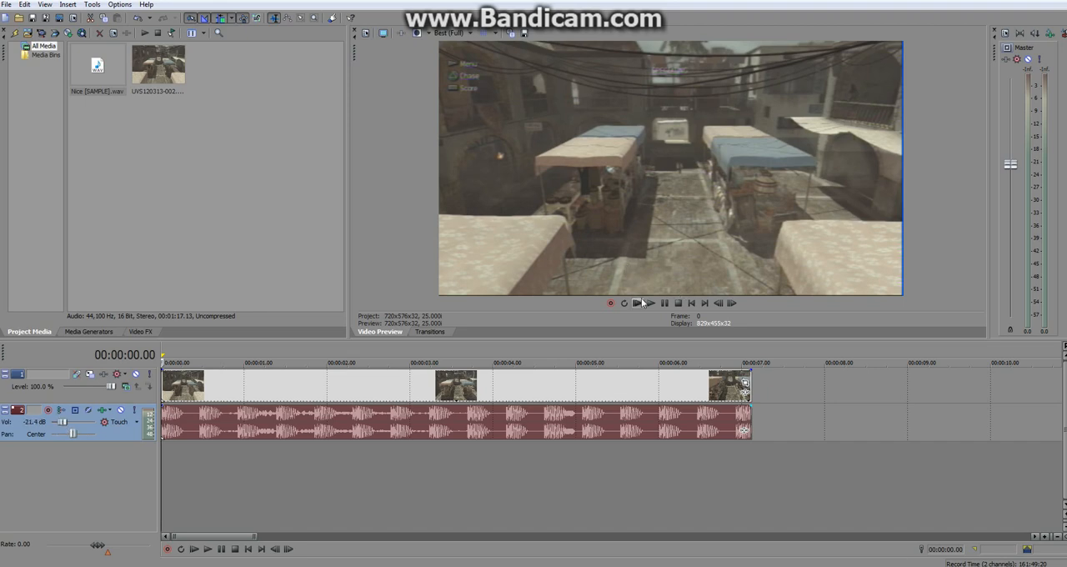
{"action": "mouse_move", "coordinate": [649, 302]}
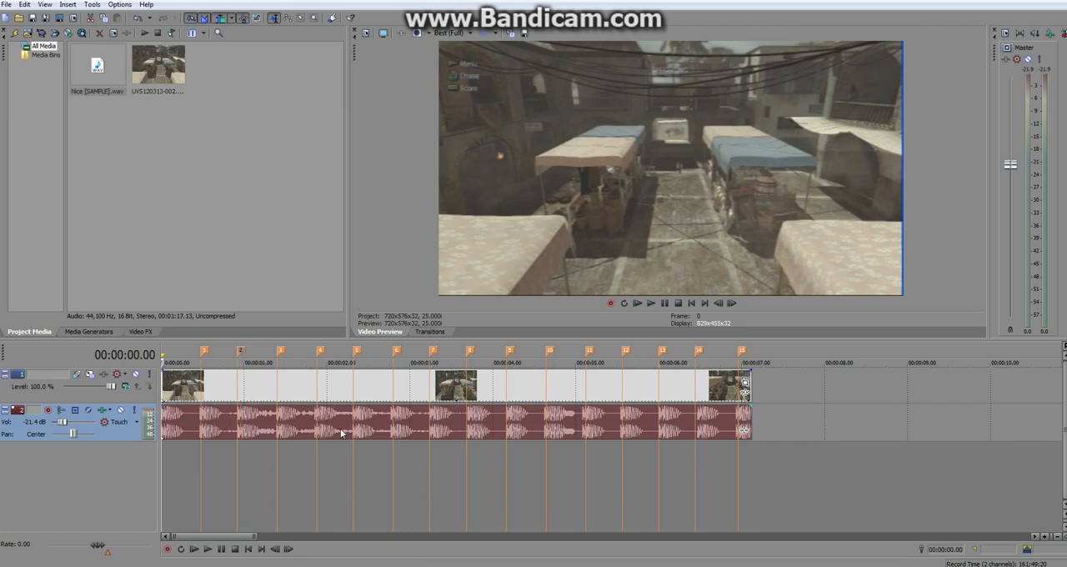
{"action": "mouse_move", "coordinate": [724, 384]}
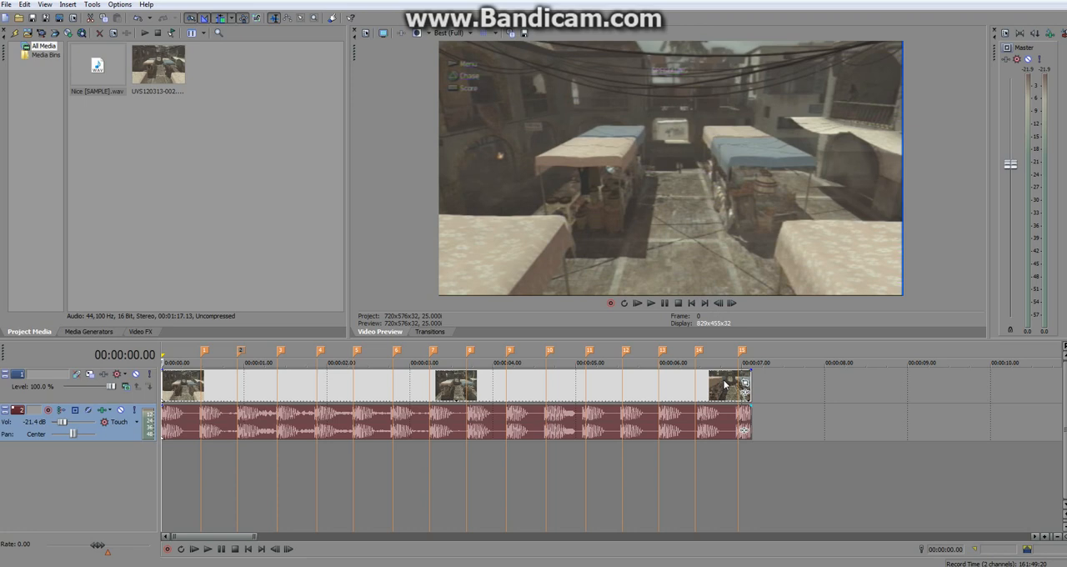
{"action": "mouse_move", "coordinate": [744, 386]}
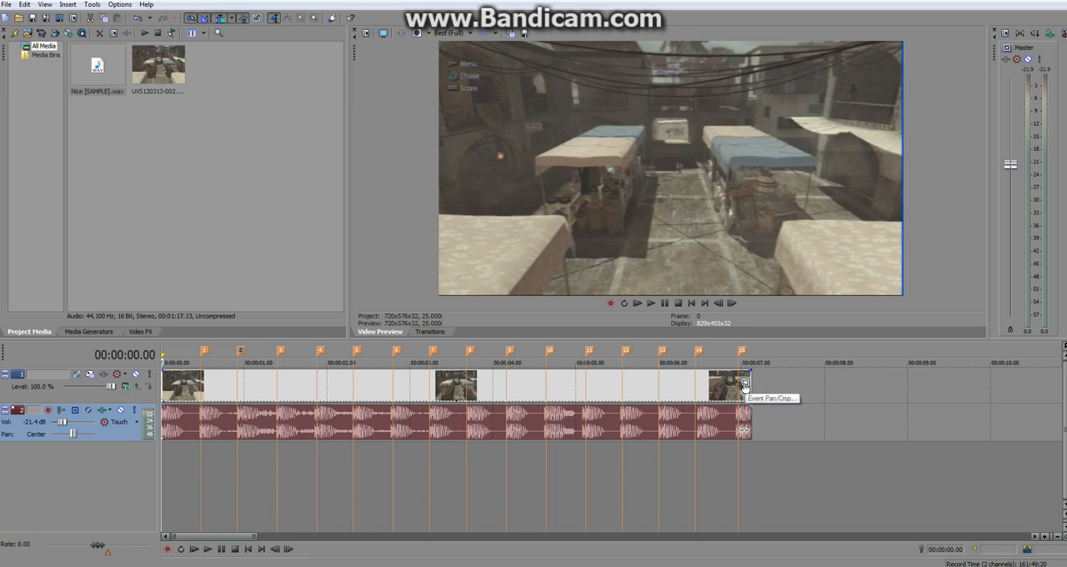
Step: Open the clip's Event Pan/Crop editor and type the preset name Defalt
{"action": "left_click", "coordinate": [744, 384]}
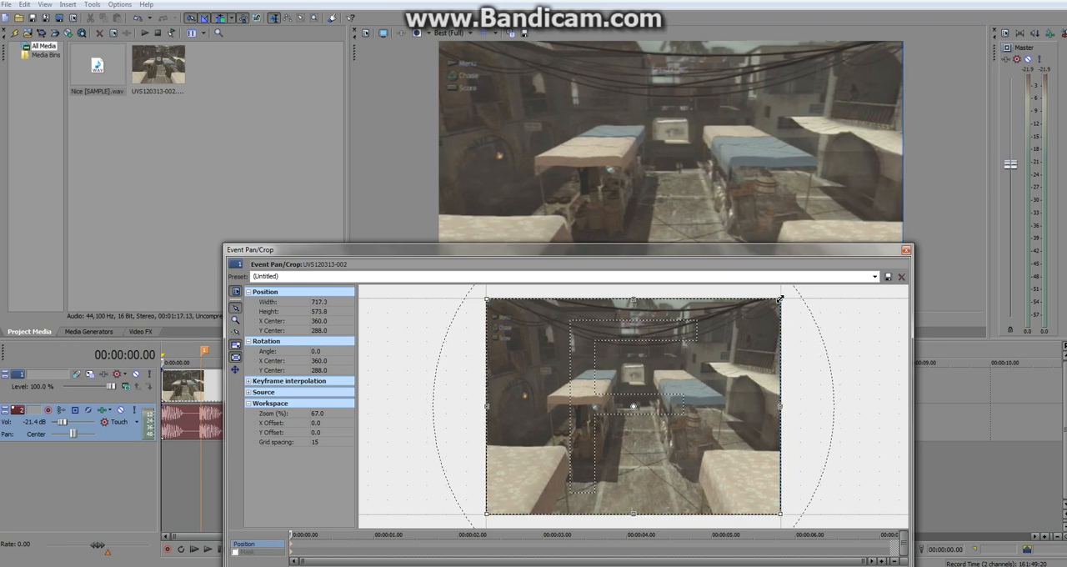
{"action": "left_click_drag", "start_coordinate": [779, 297], "coordinate": [779, 298]}
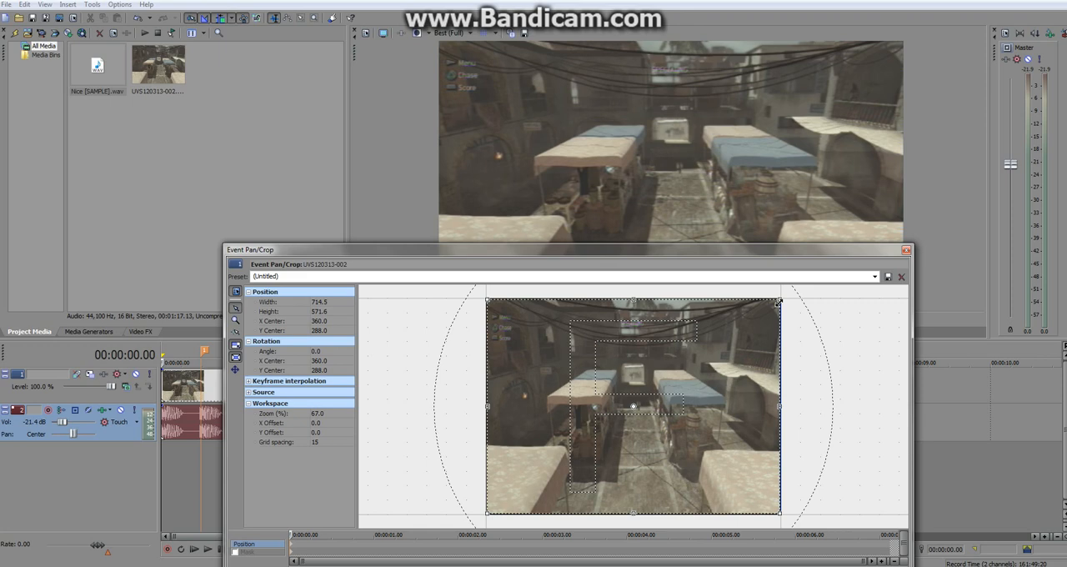
{"action": "mouse_move", "coordinate": [813, 305]}
{"action": "type", "text": "D"}
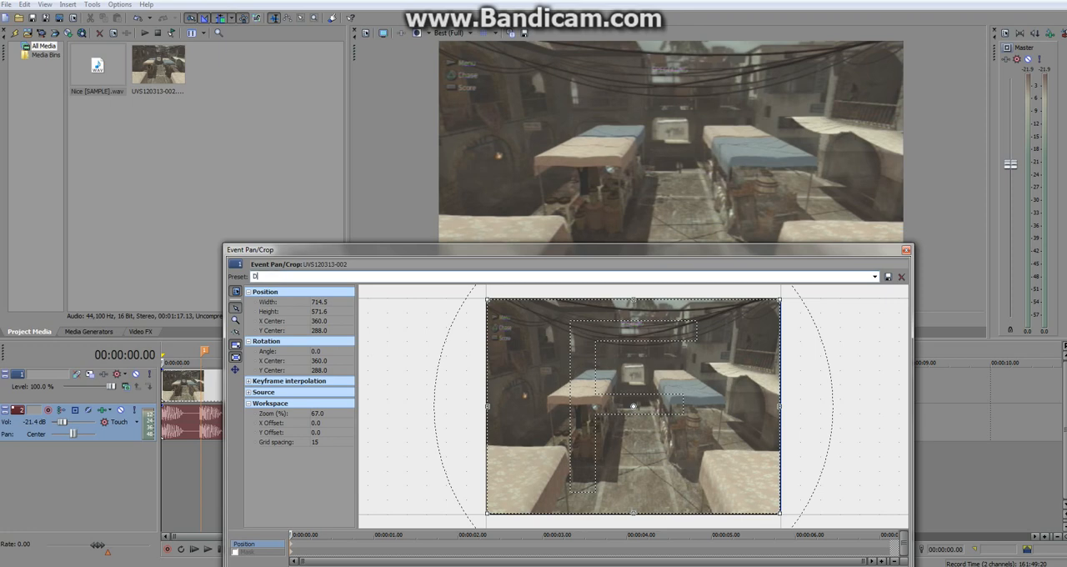
{"action": "type", "text": "efalt"}
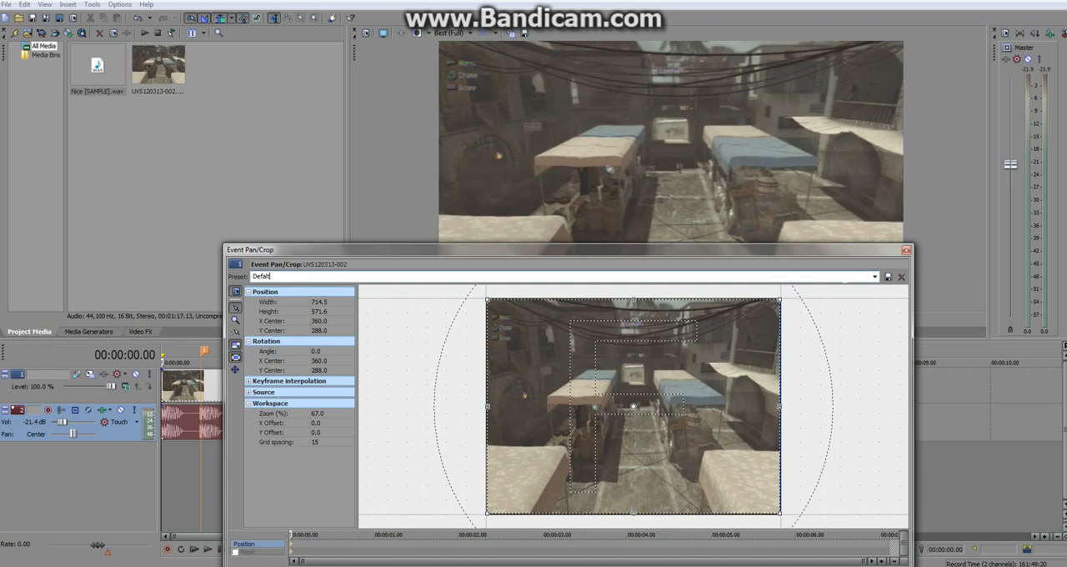
{"action": "mouse_move", "coordinate": [781, 338]}
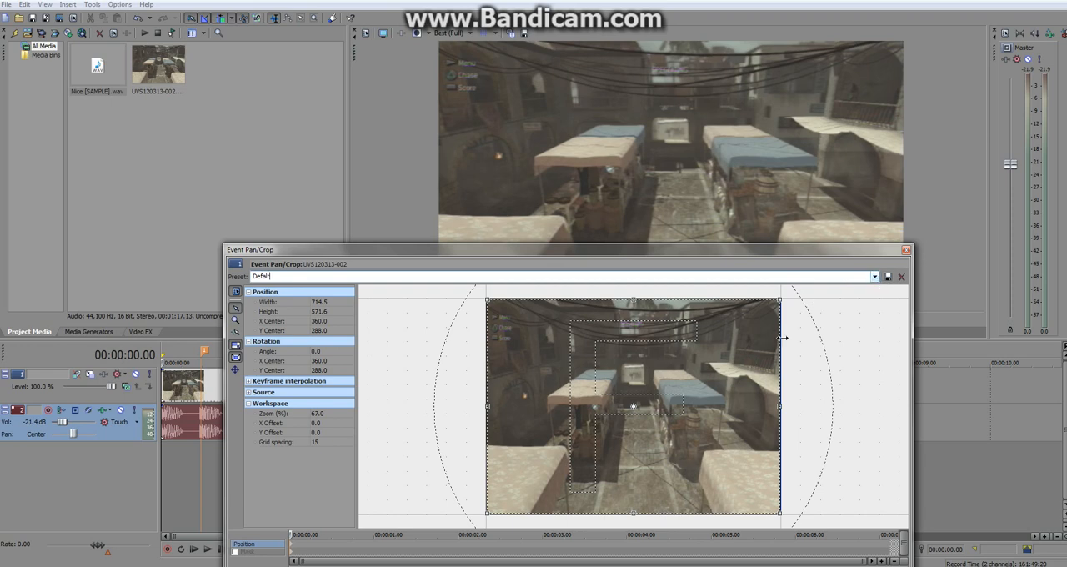
{"action": "mouse_move", "coordinate": [489, 264]}
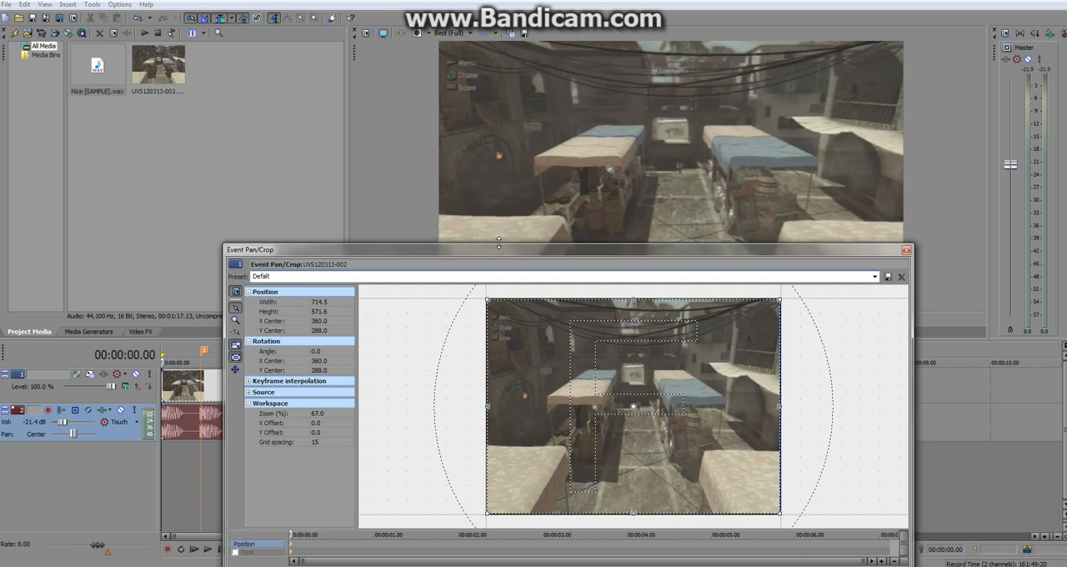
Step: Drag the Event Pan/Crop window lower to uncover the beat markers
{"action": "left_click_drag", "start_coordinate": [498, 249], "coordinate": [499, 307]}
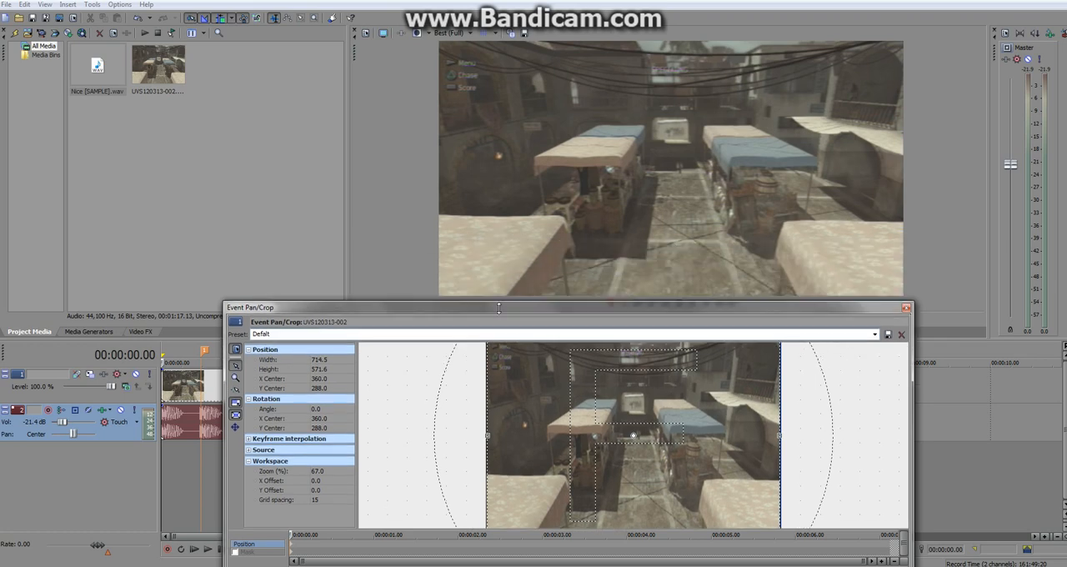
{"action": "left_click_drag", "start_coordinate": [498, 306], "coordinate": [392, 364]}
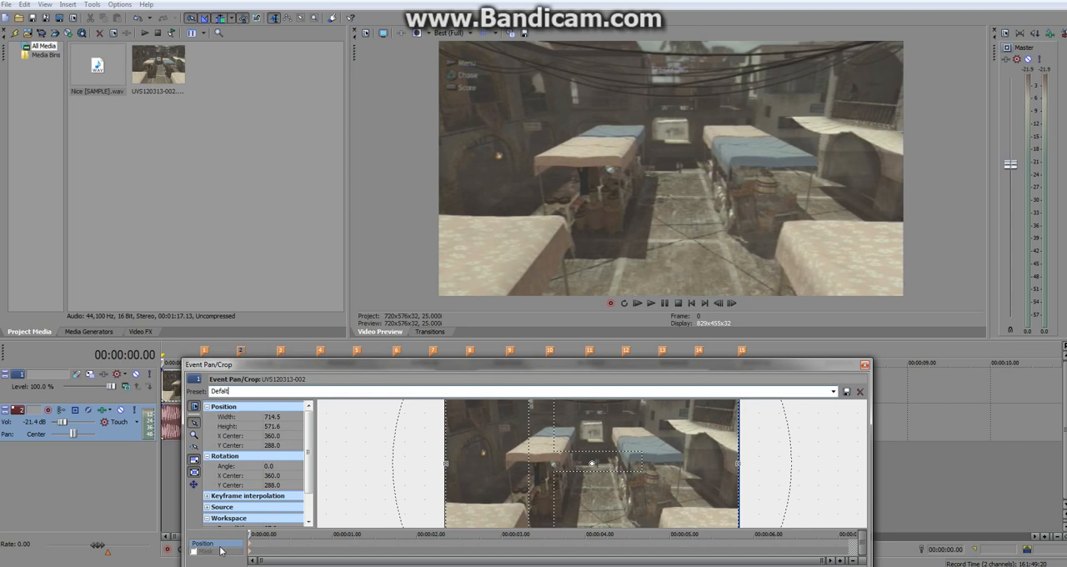
{"action": "mouse_move", "coordinate": [291, 547]}
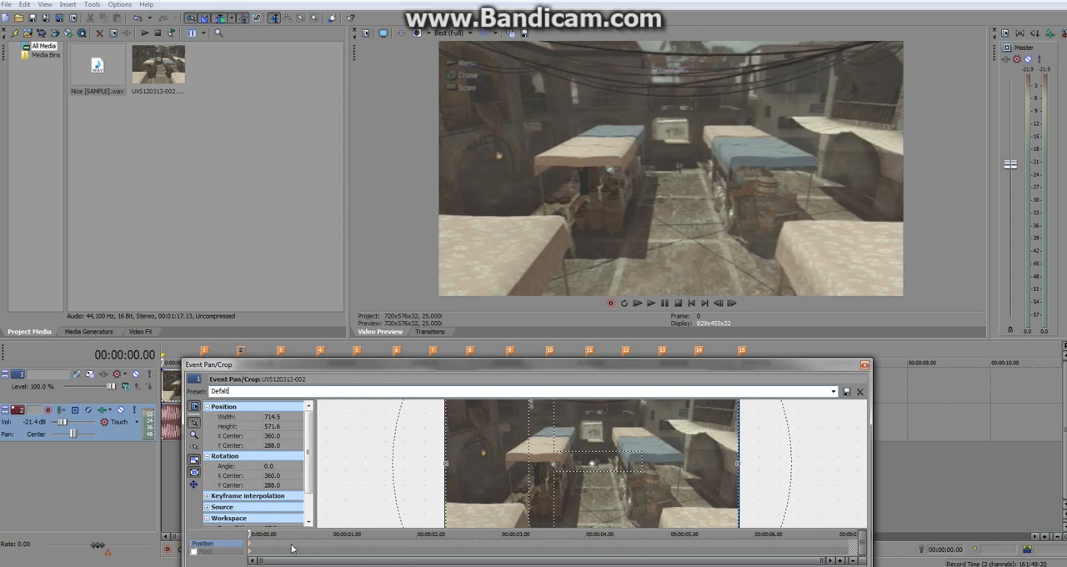
{"action": "mouse_move", "coordinate": [455, 374]}
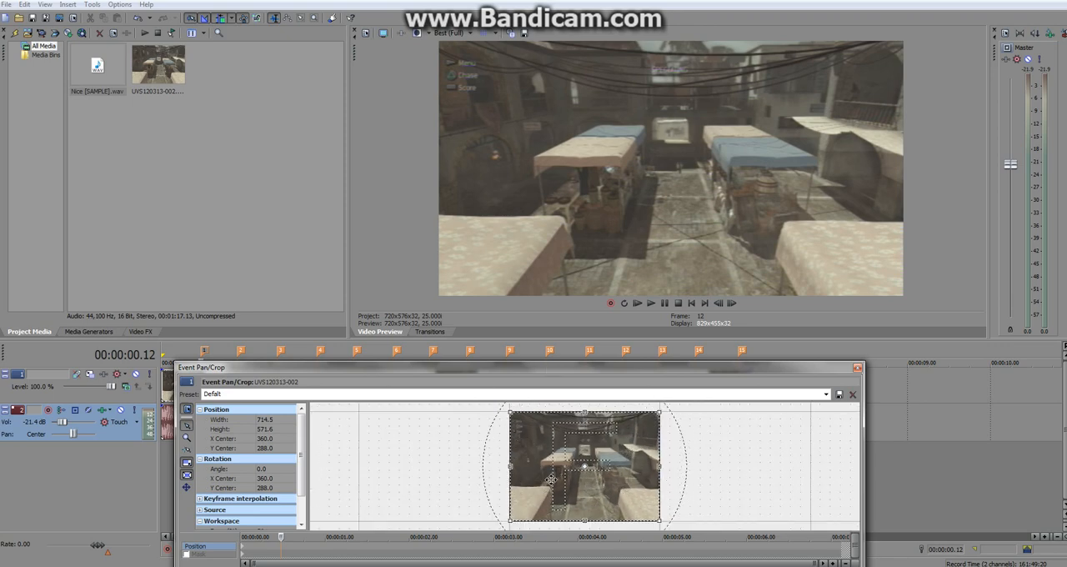
{"action": "mouse_move", "coordinate": [510, 414]}
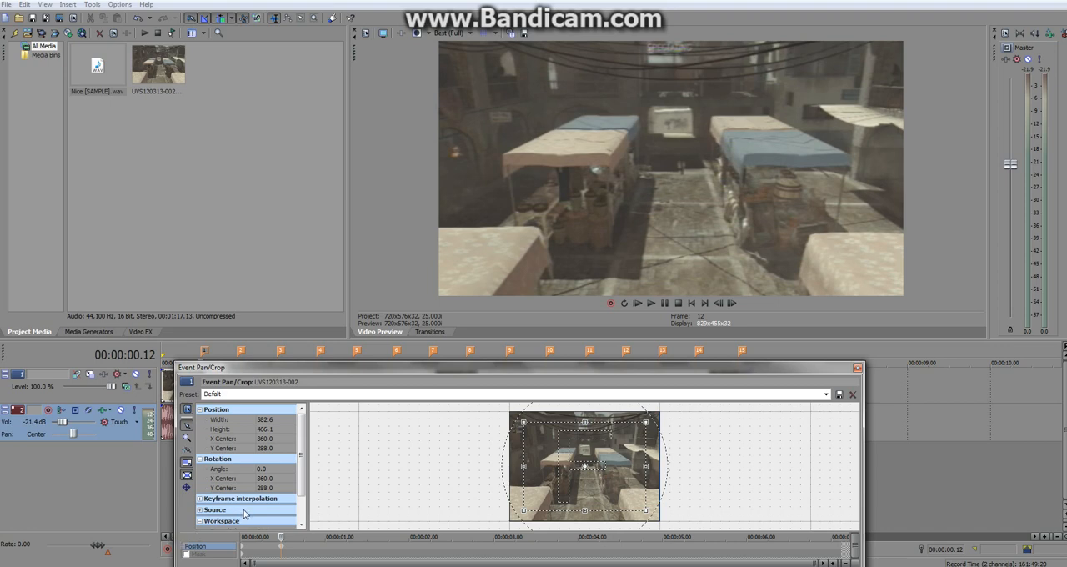
{"action": "mouse_move", "coordinate": [385, 405]}
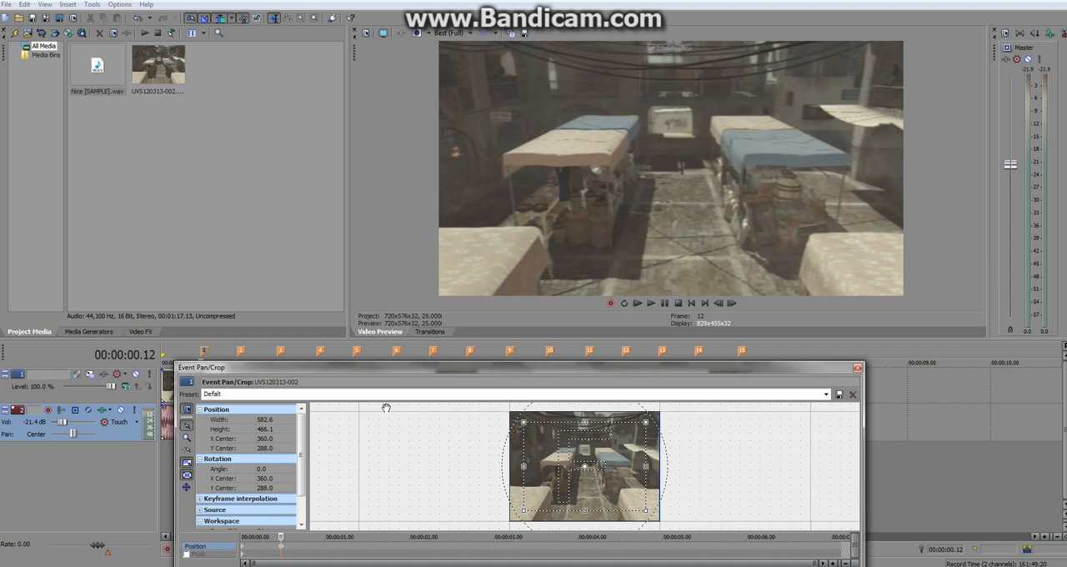
{"action": "mouse_move", "coordinate": [286, 473]}
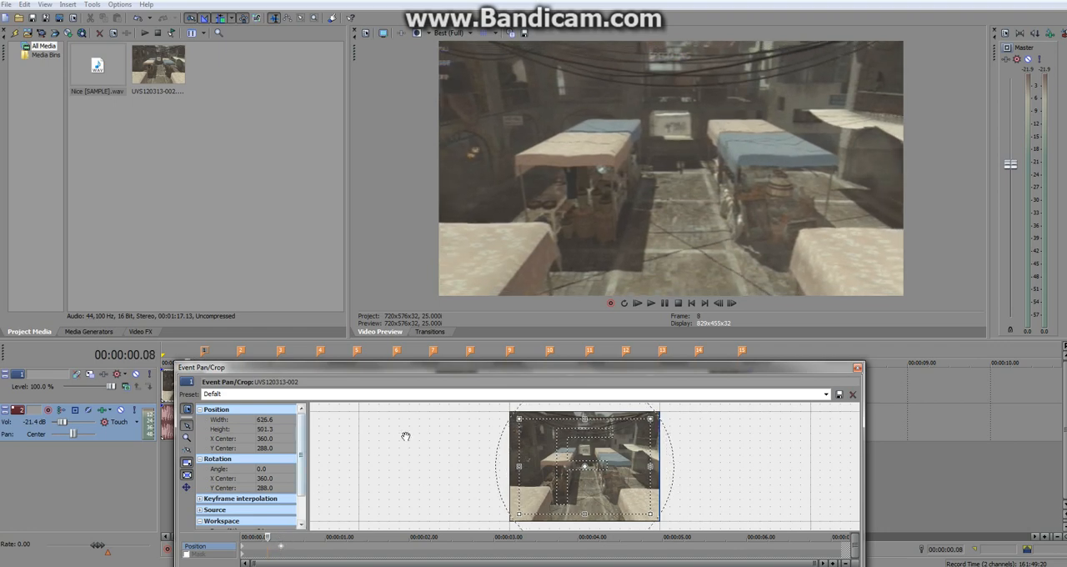
Step: Open the Preset dropdown listing saved pan/crop presets, including Defalt
{"action": "left_click", "coordinate": [825, 393]}
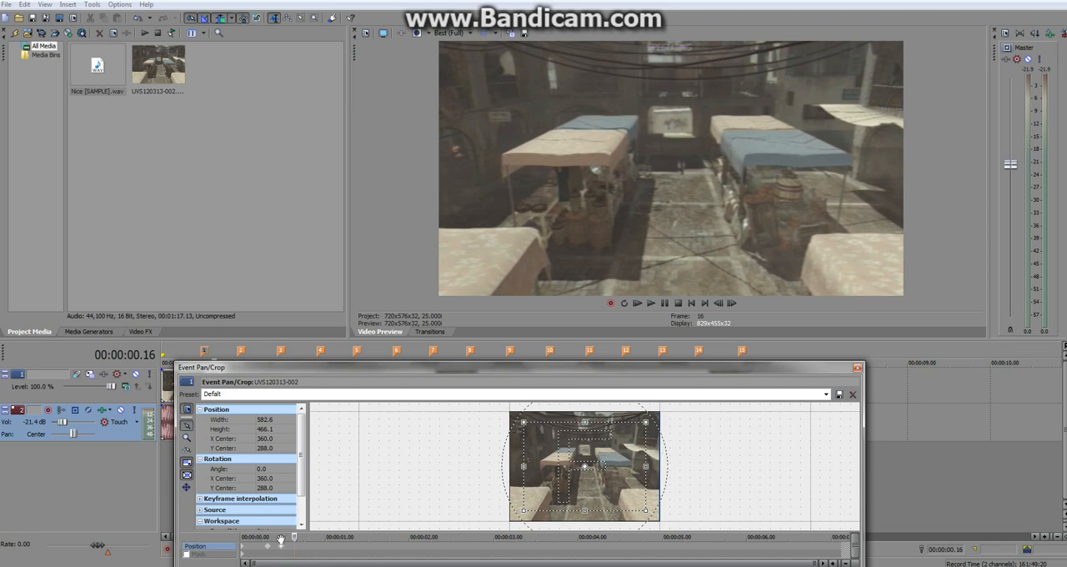
{"action": "left_click", "coordinate": [824, 393]}
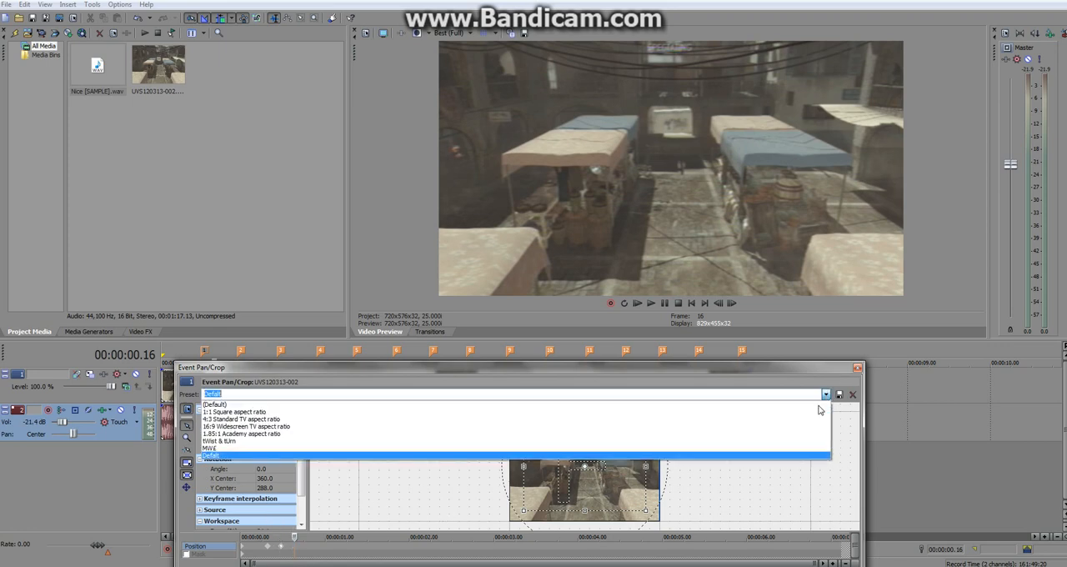
{"action": "mouse_move", "coordinate": [664, 456]}
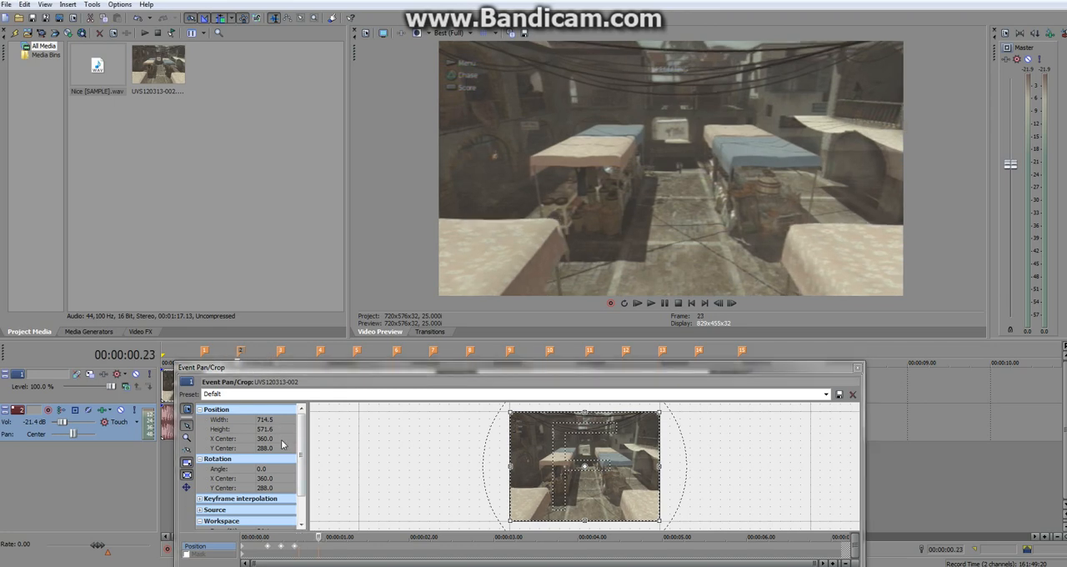
{"action": "mouse_move", "coordinate": [271, 557]}
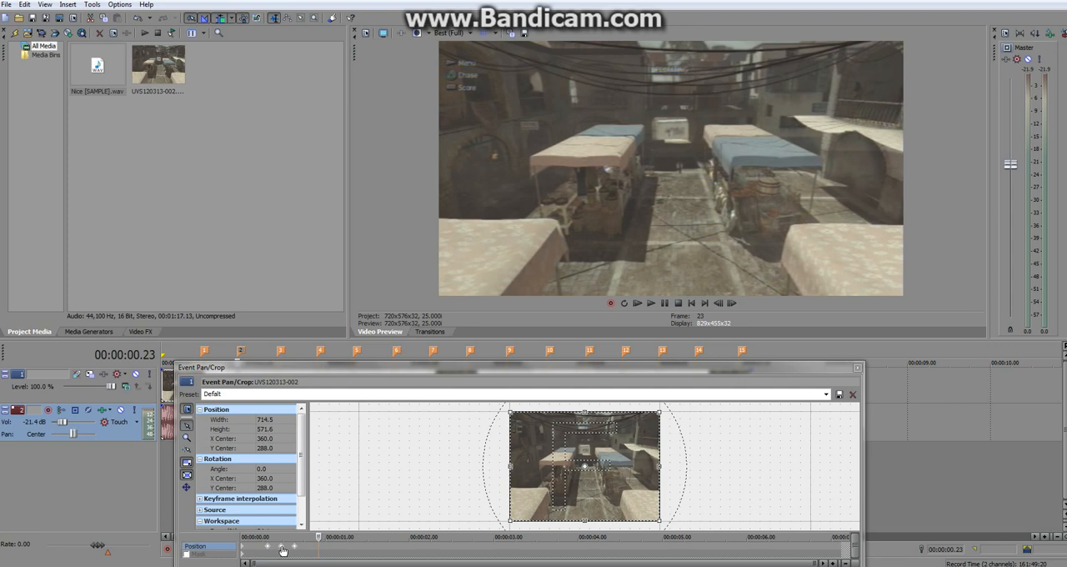
{"action": "mouse_move", "coordinate": [296, 549]}
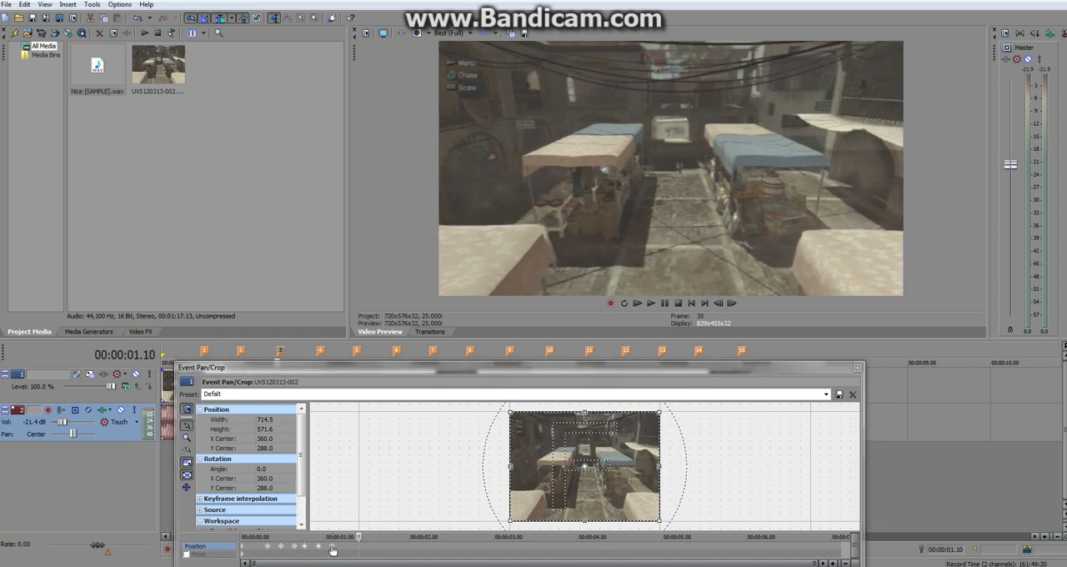
{"action": "mouse_move", "coordinate": [319, 548]}
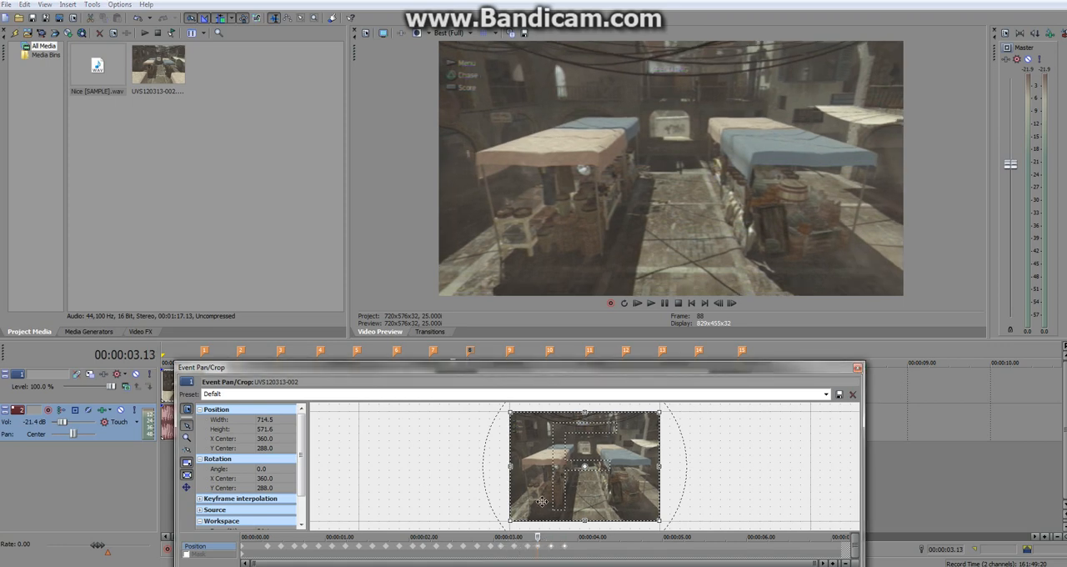
{"action": "mouse_move", "coordinate": [881, 363]}
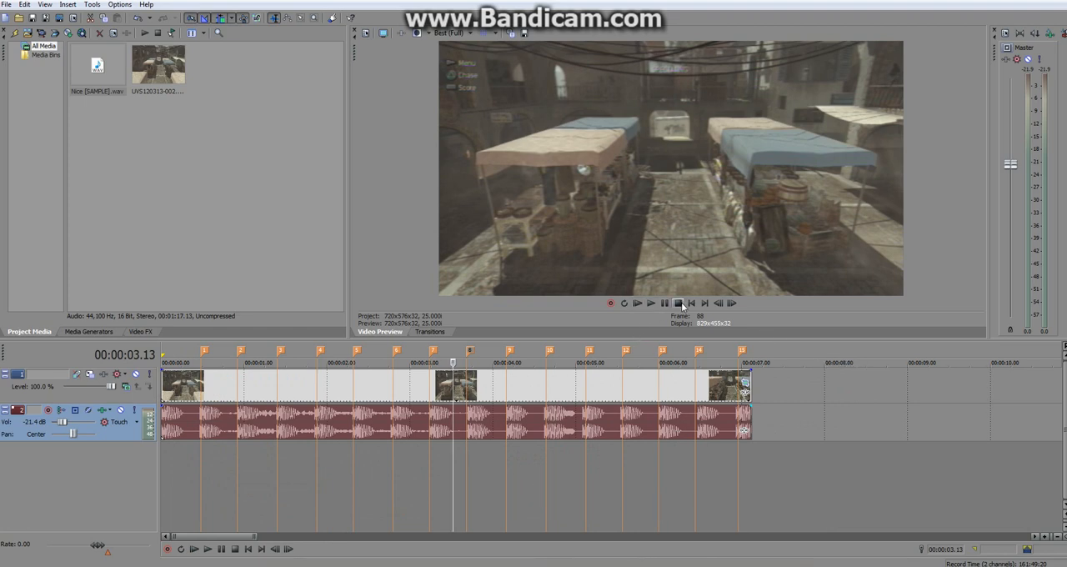
Step: Stop playback to return the cursor to the start of the project
{"action": "left_click", "coordinate": [691, 303]}
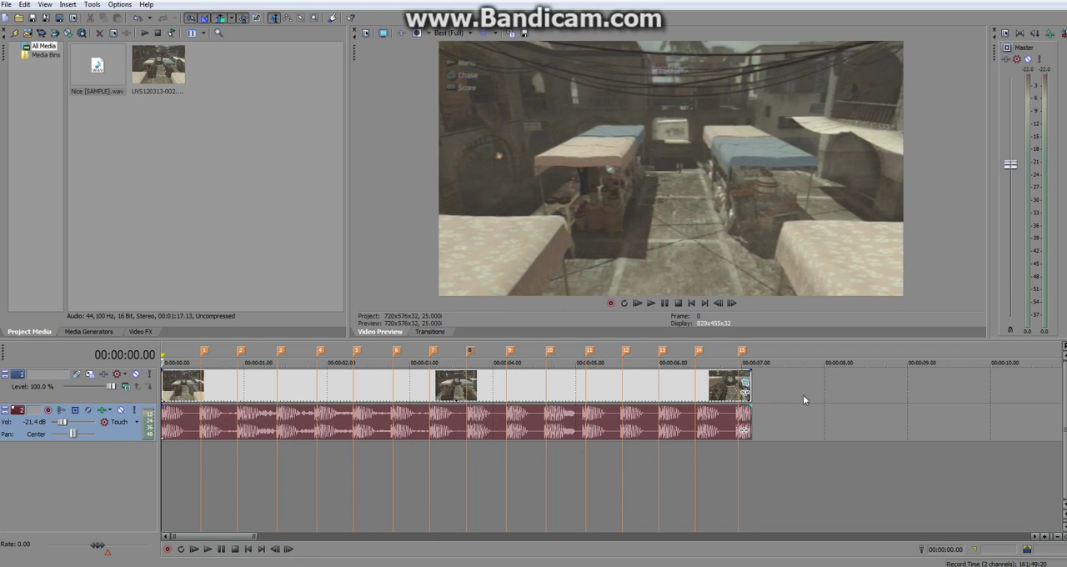
{"action": "mouse_move", "coordinate": [804, 387]}
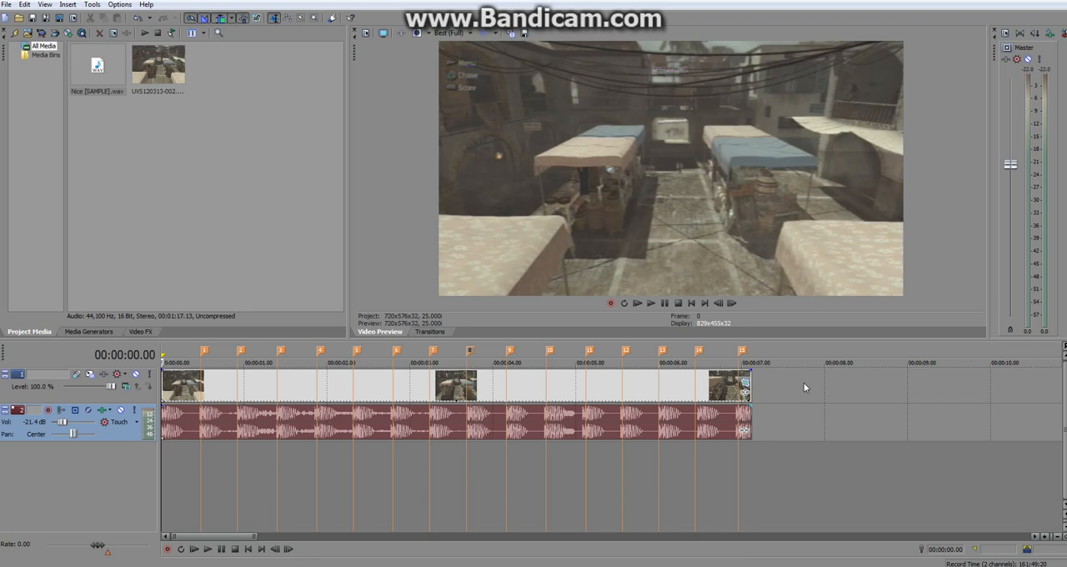
{"action": "mouse_move", "coordinate": [494, 263]}
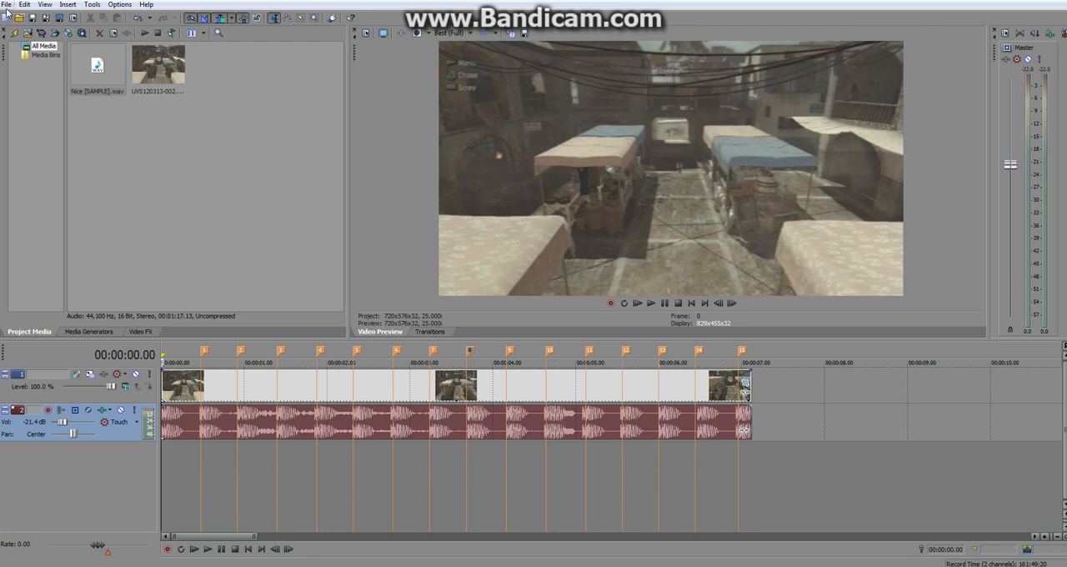
{"action": "mouse_move", "coordinate": [169, 188]}
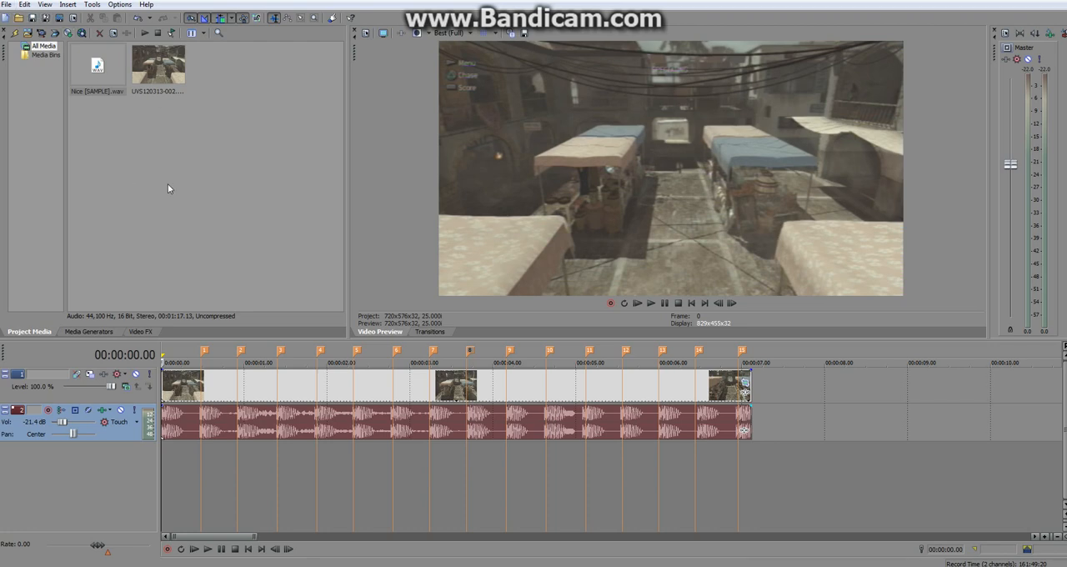